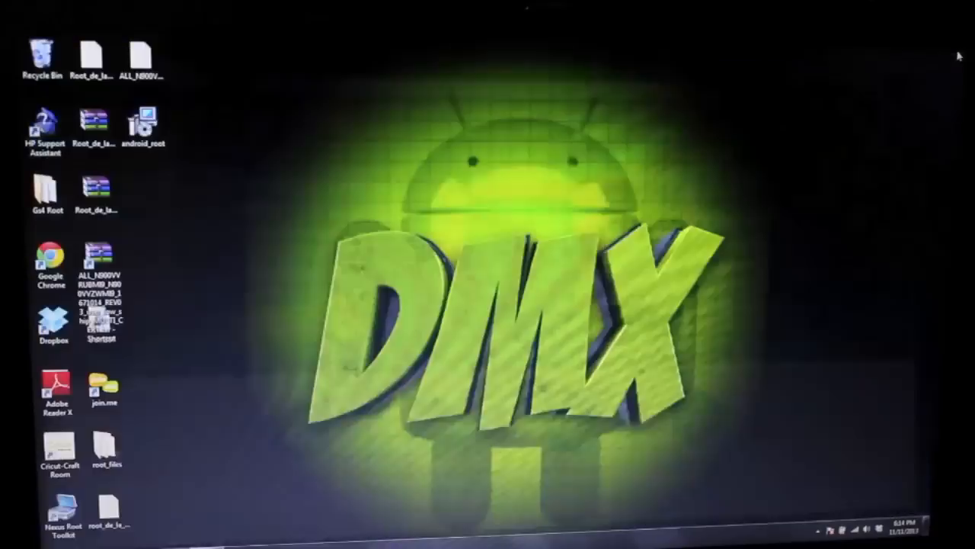
- Launch the android_root installer from the desktop to bring up the security warning
left_click(143, 125)
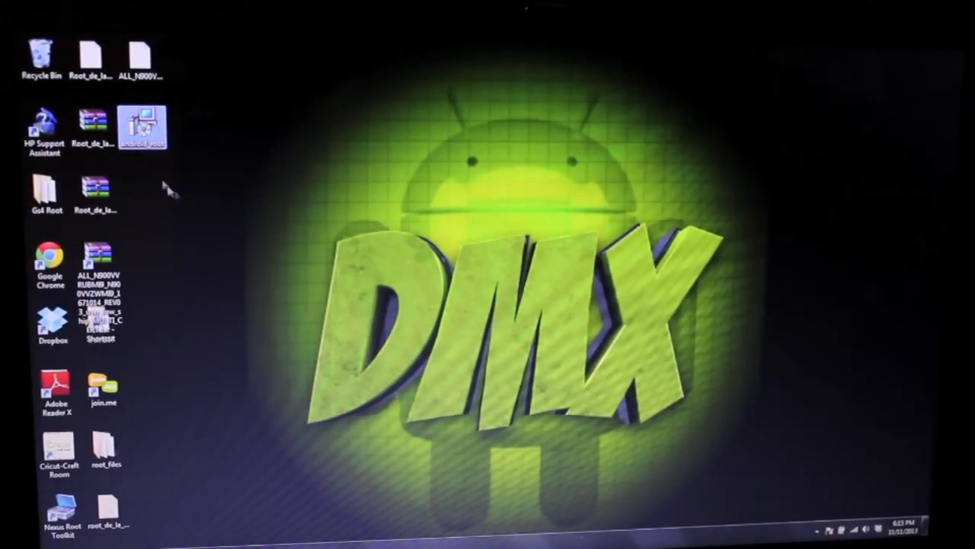
double_click(142, 125)
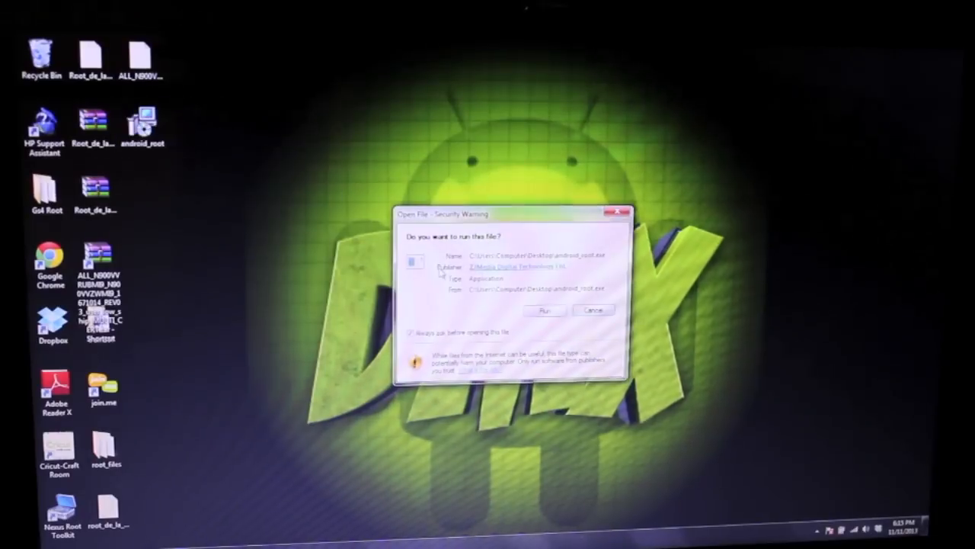
- Allow the android_root installer to run and accept the license agreement
left_click(545, 311)
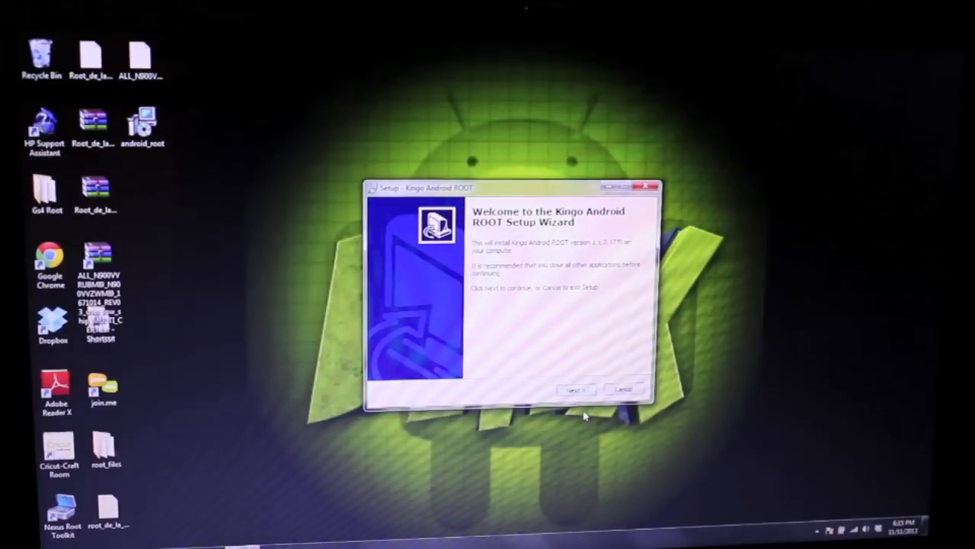
left_click(575, 390)
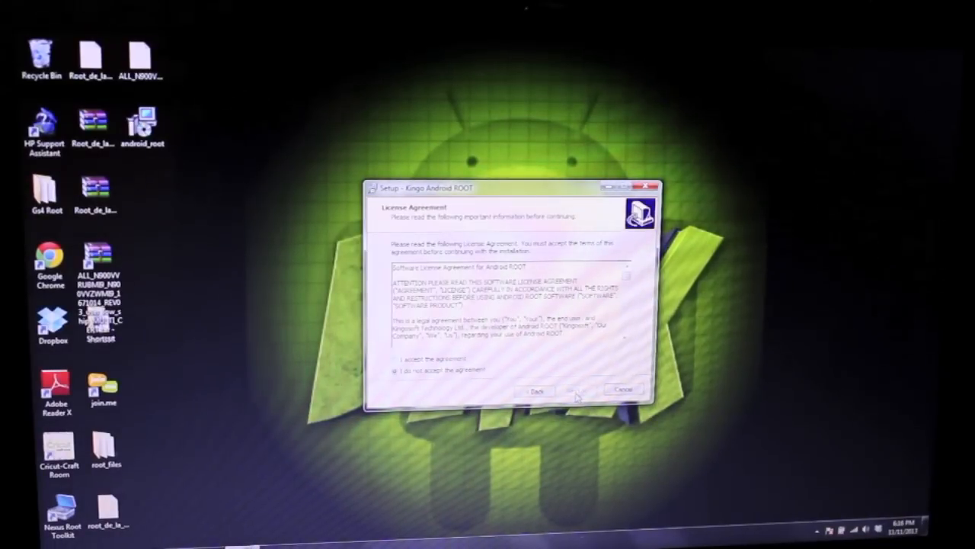
left_click(395, 358)
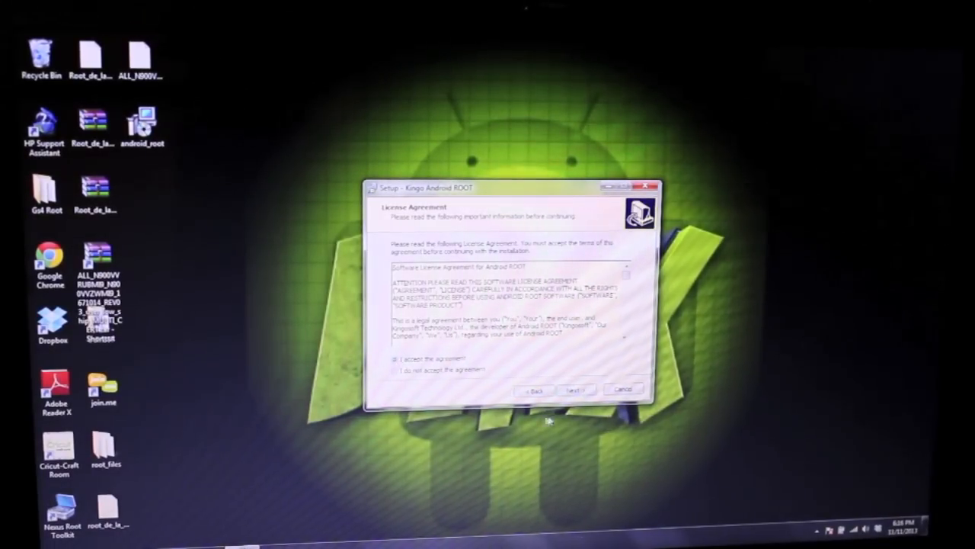
left_click(574, 390)
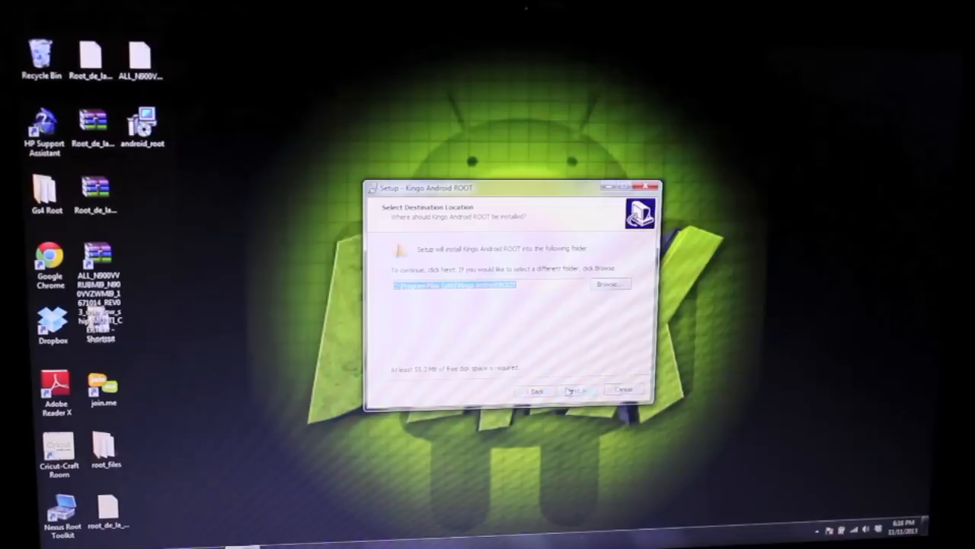
- Install with default folders and a desktop icon, then launch Kingo Android ROOT
left_click(574, 390)
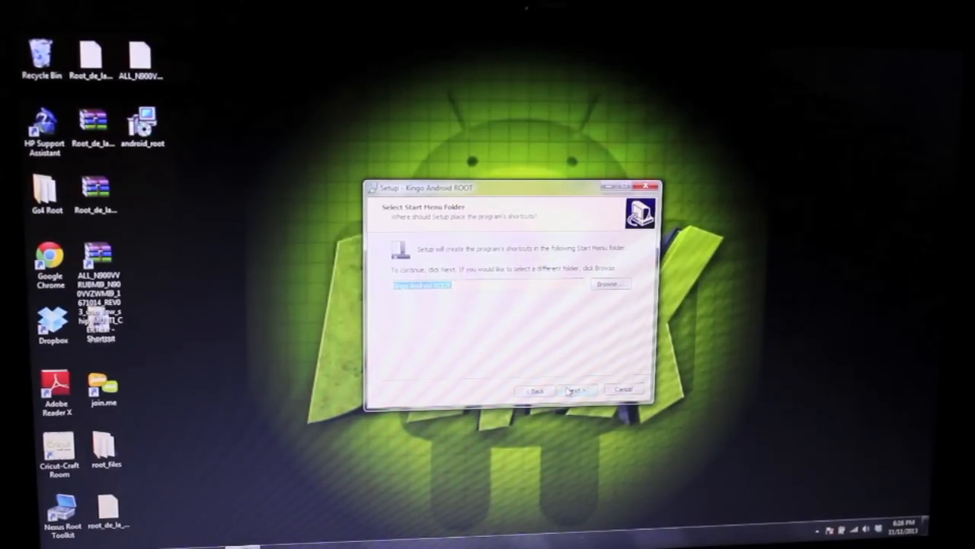
left_click(574, 389)
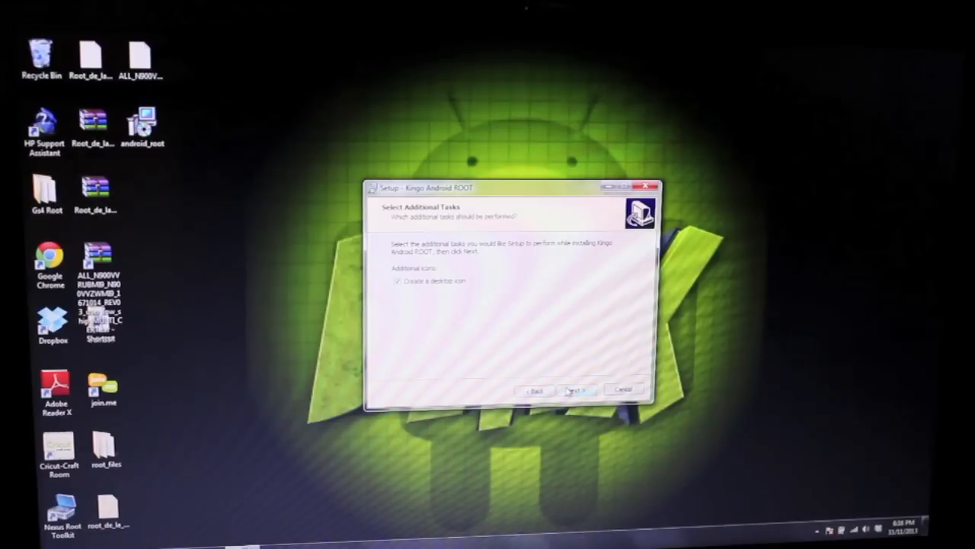
left_click(573, 389)
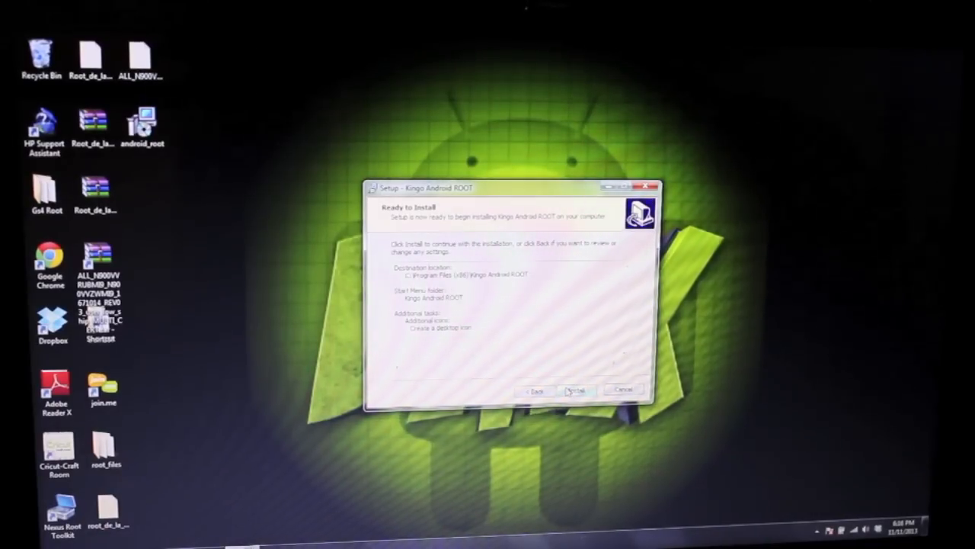
left_click(577, 390)
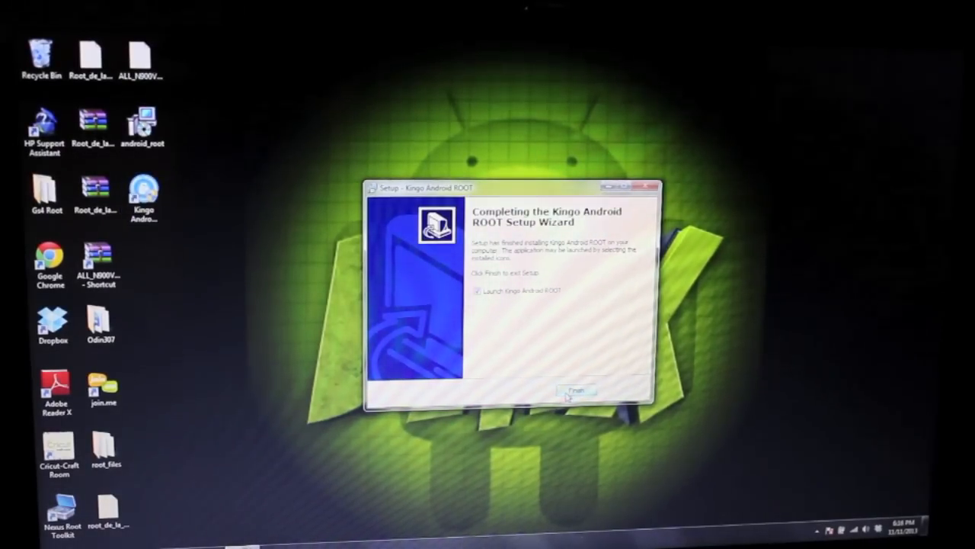
left_click(576, 391)
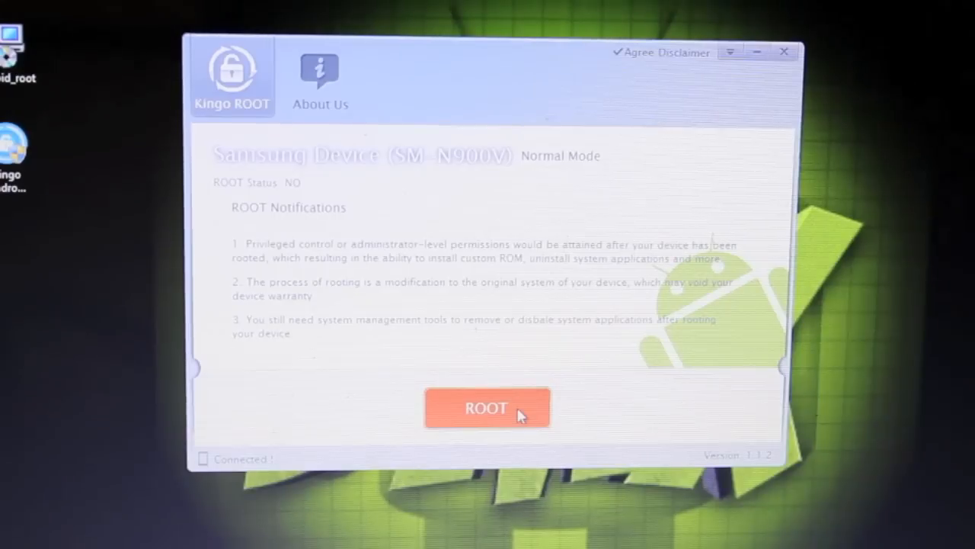
- Start rooting the Samsung SM-N900V and wait while the root file is copied to the phone
left_click(486, 407)
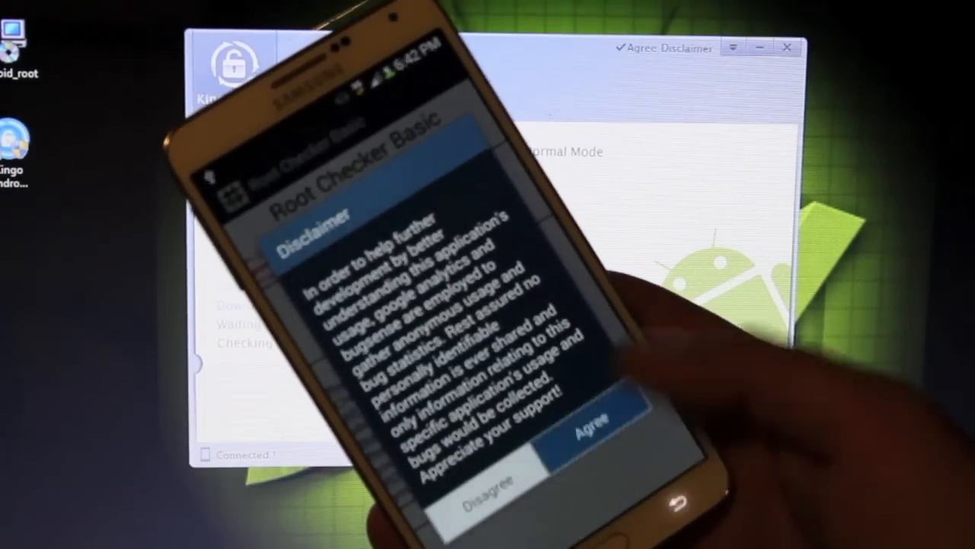
left_click(591, 424)
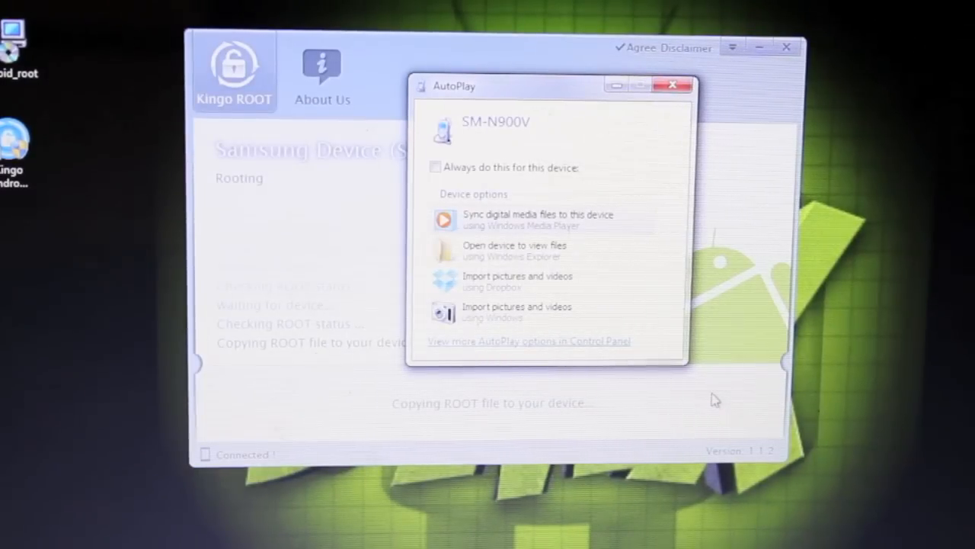
- Close the SM-N900V and Verizon Mobile CD AutoPlay pop-ups, leaving the Root Succeeded! screen
left_click(674, 84)
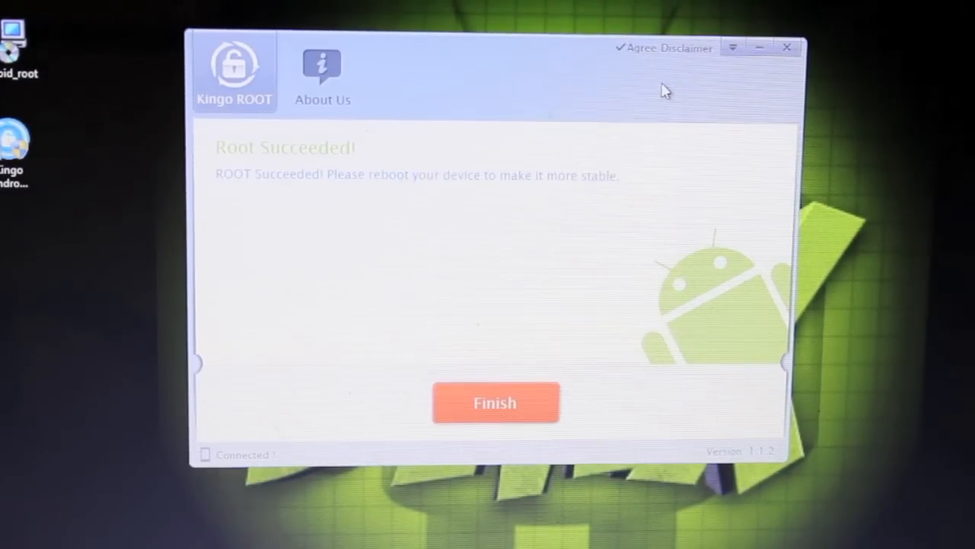
mouse_move(488, 365)
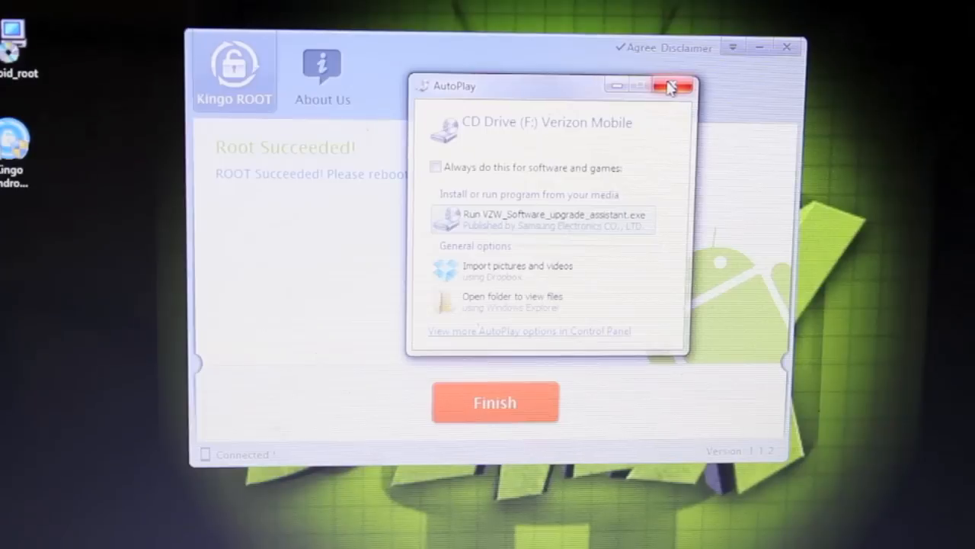
left_click(672, 85)
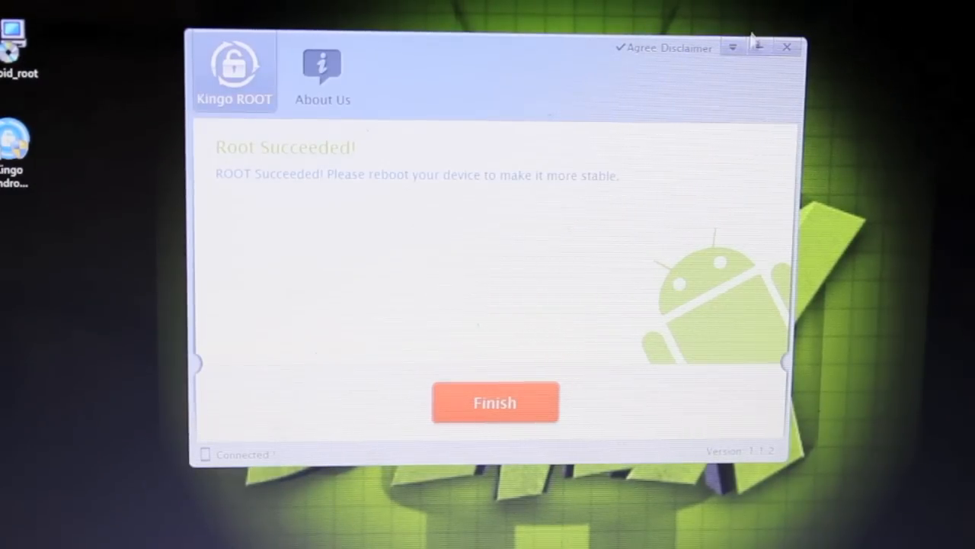
mouse_move(787, 47)
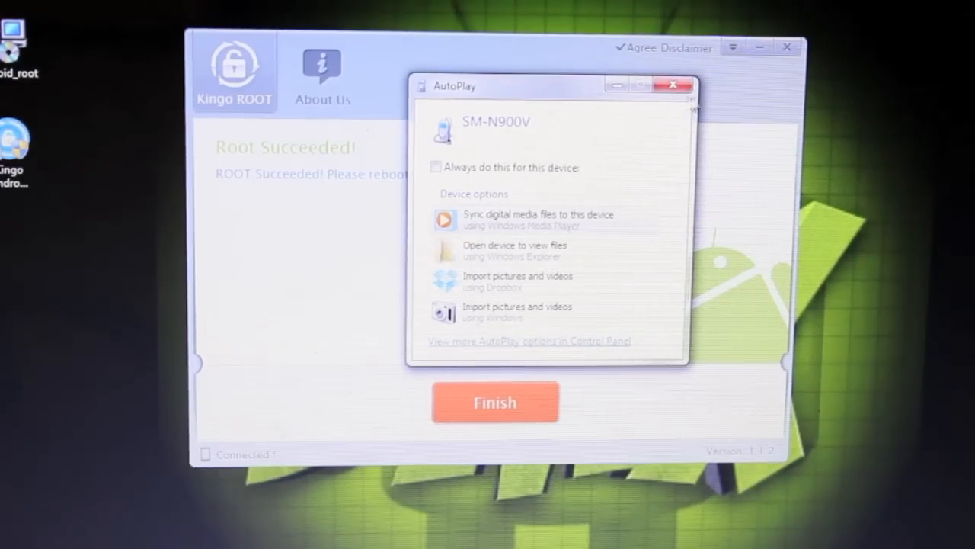
left_click(674, 85)
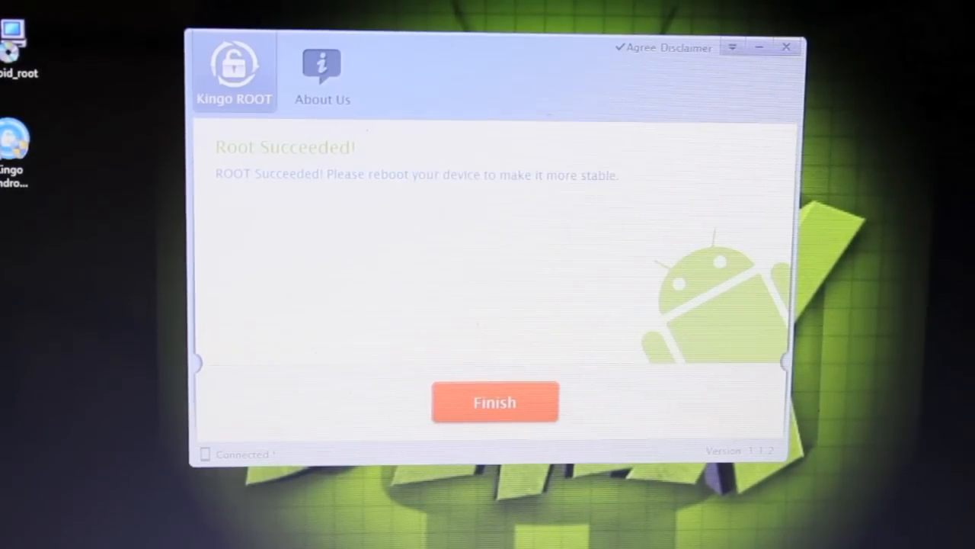